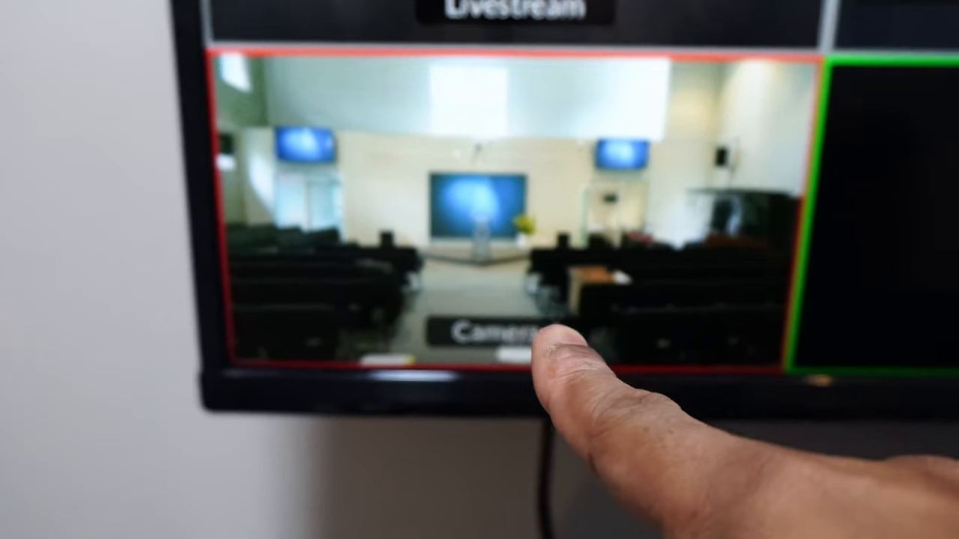
# - Scan the local network and locate the Panasonic Corporation camera at 192.168.0.48
pyautogui.click(497, 333)
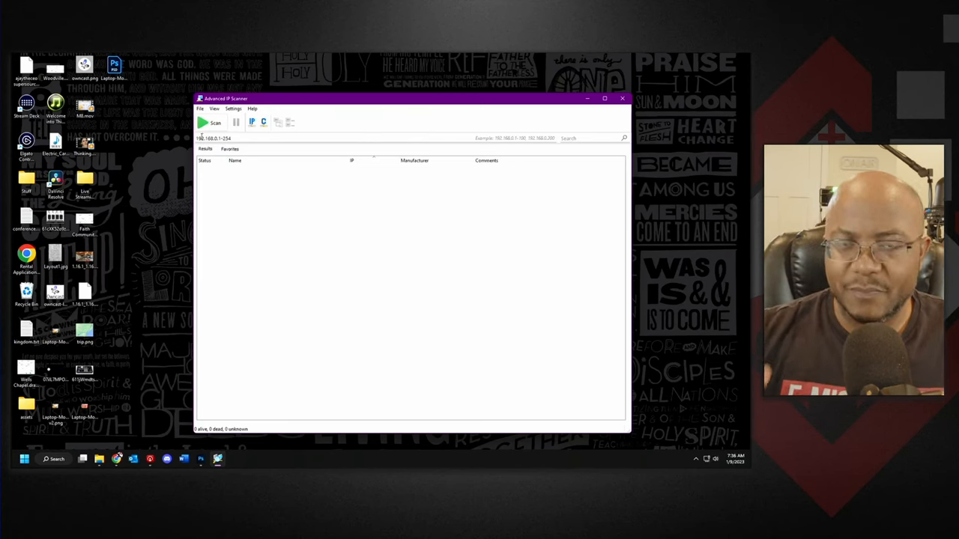
pyautogui.click(211, 123)
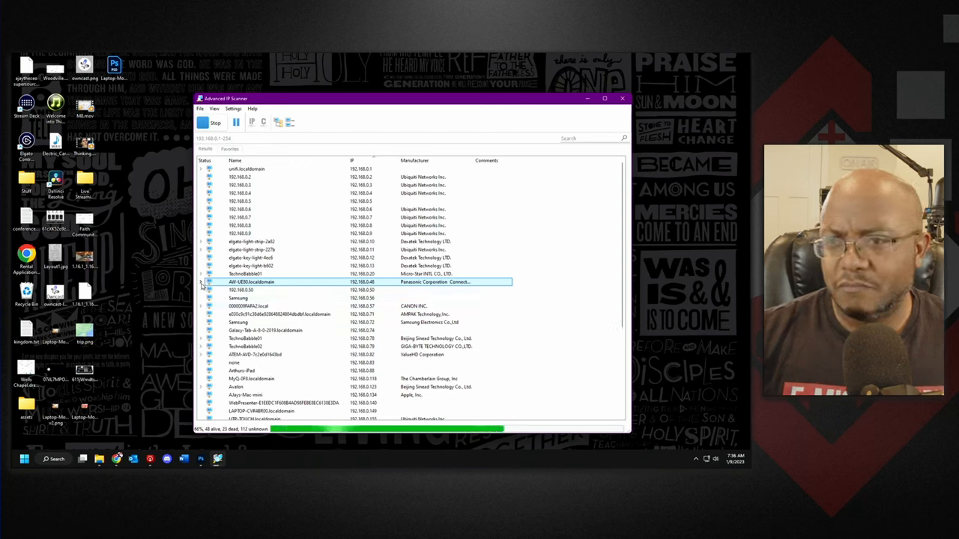
pyautogui.click(201, 282)
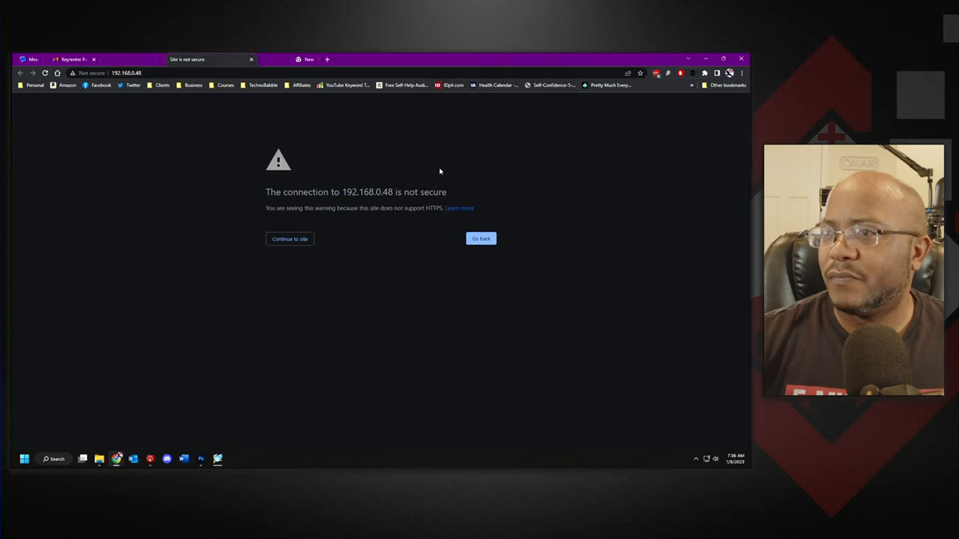
# - Continue past Chrome's not-secure warning to the camera controller at 192.168.0.48
pyautogui.click(290, 238)
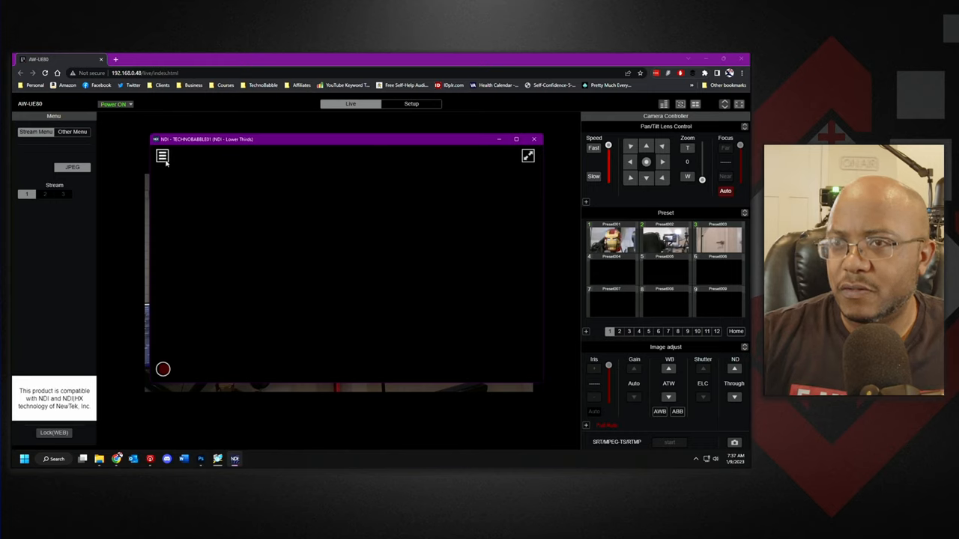
# - Select the AW-UE80 NDI source to view its live feed, then close the monitor
pyautogui.click(162, 156)
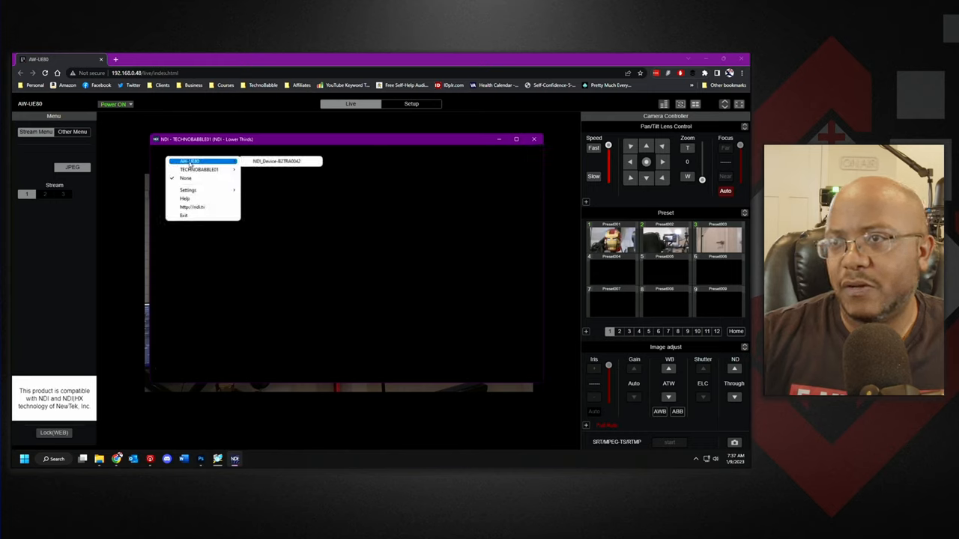
pyautogui.click(192, 161)
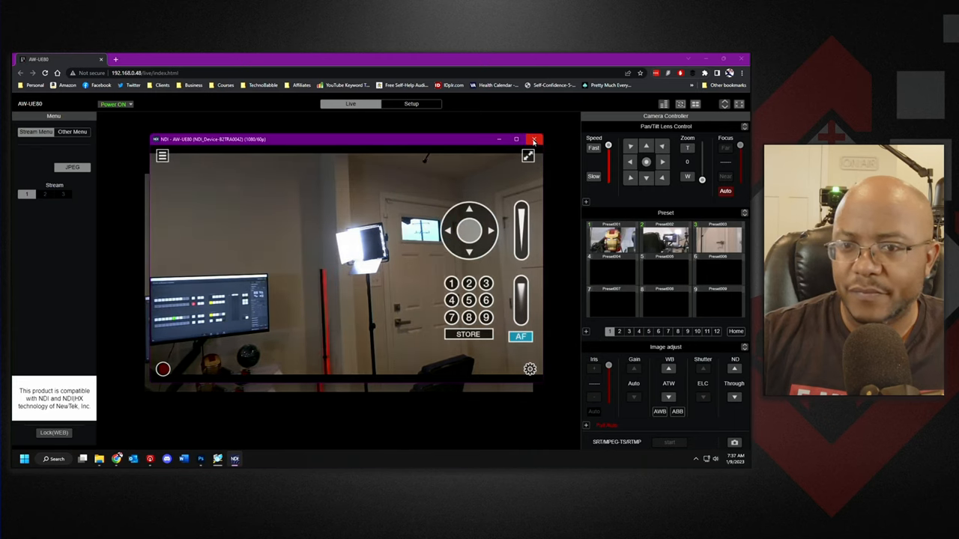
pyautogui.click(534, 140)
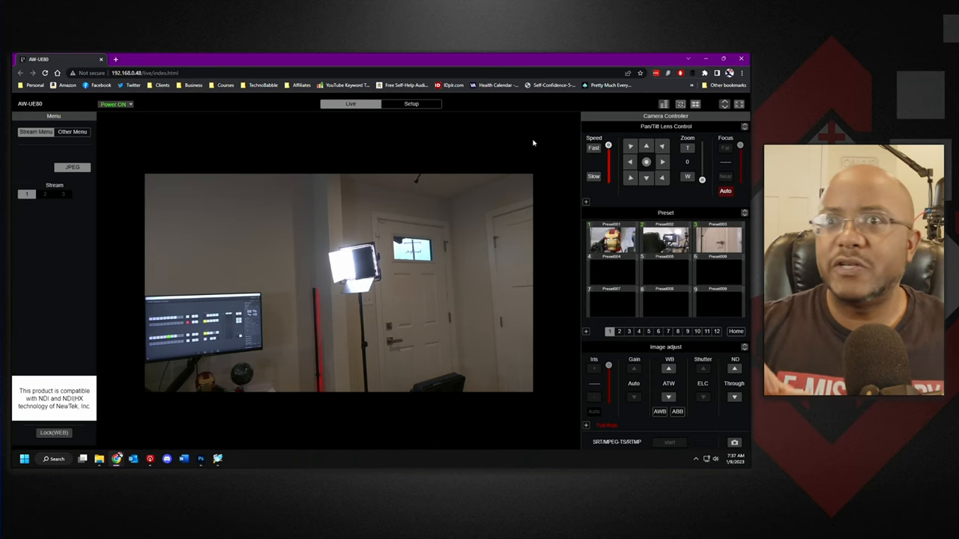
pyautogui.moveTo(453, 182)
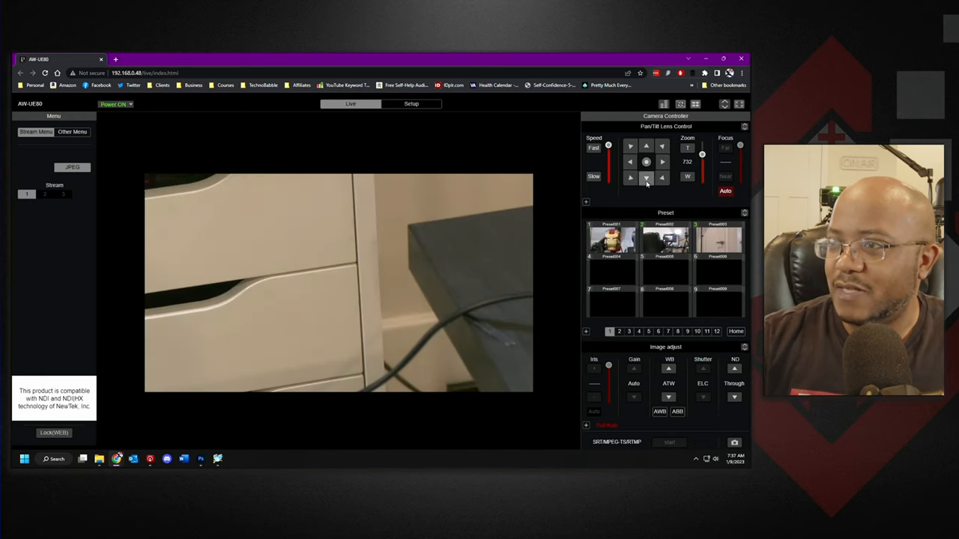
# - Aim the camera at the helmet and globe and store that shot as a preset, confirming overwrite
pyautogui.click(646, 146)
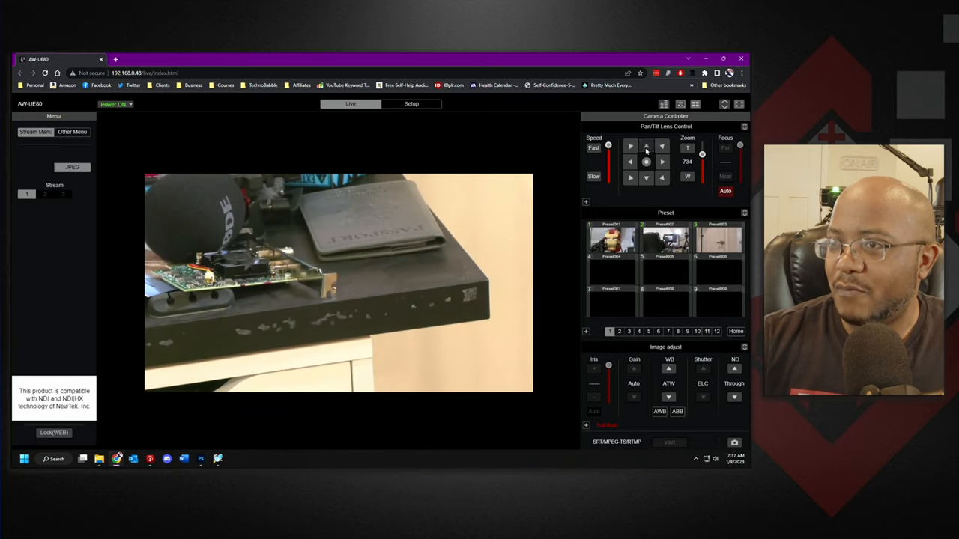
pyautogui.click(631, 162)
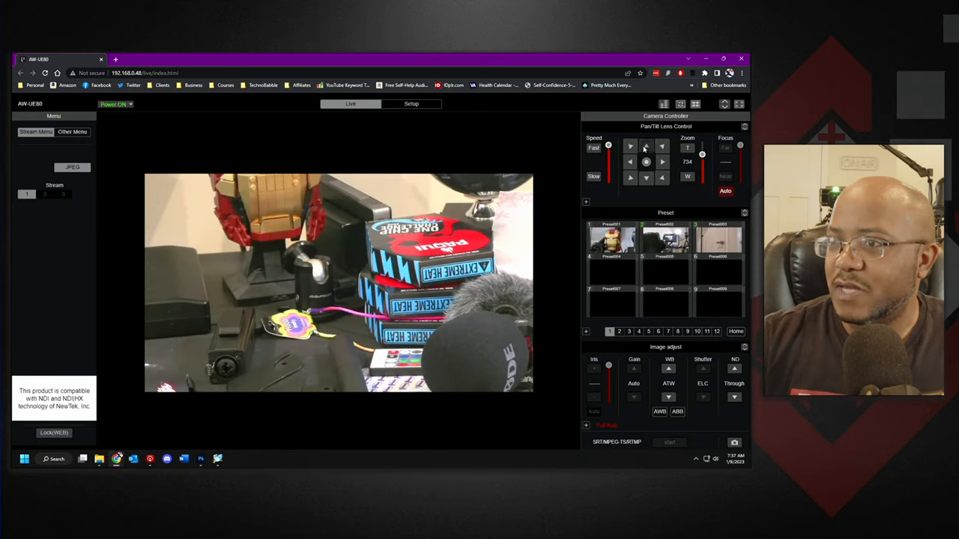
pyautogui.click(646, 146)
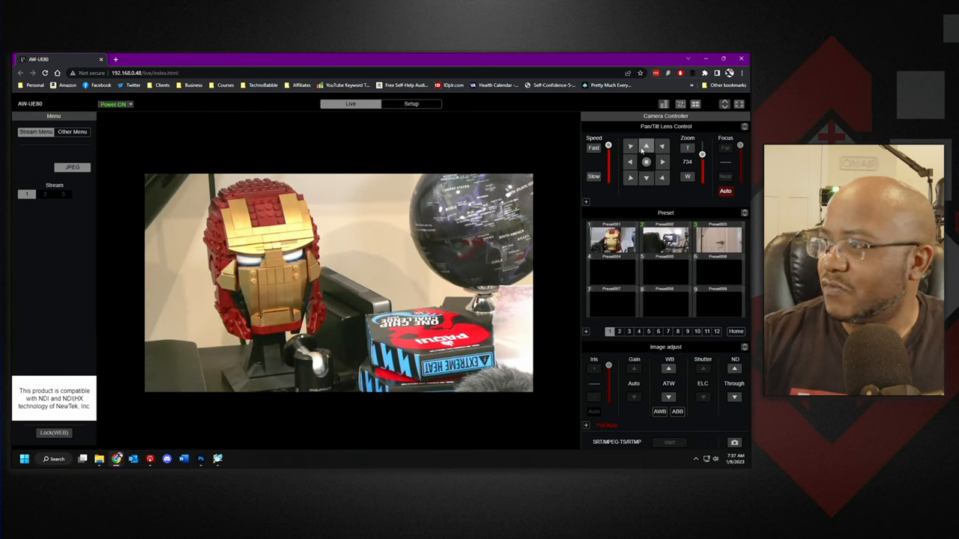
pyautogui.moveTo(637, 341)
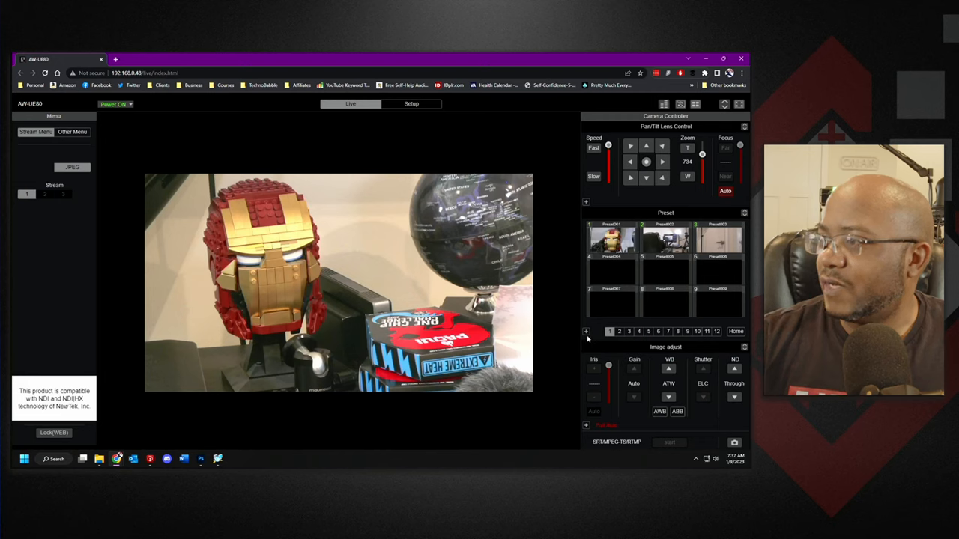
pyautogui.click(586, 333)
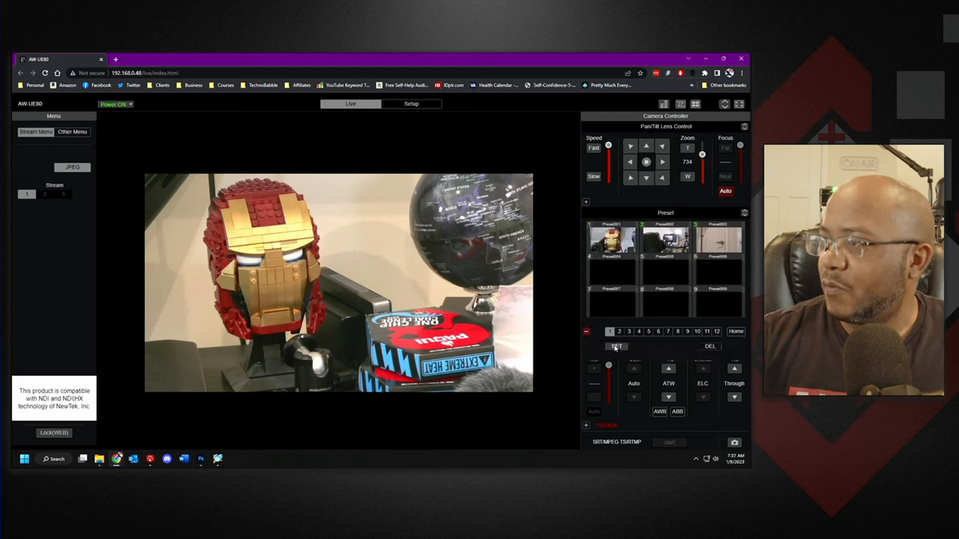
pyautogui.click(617, 346)
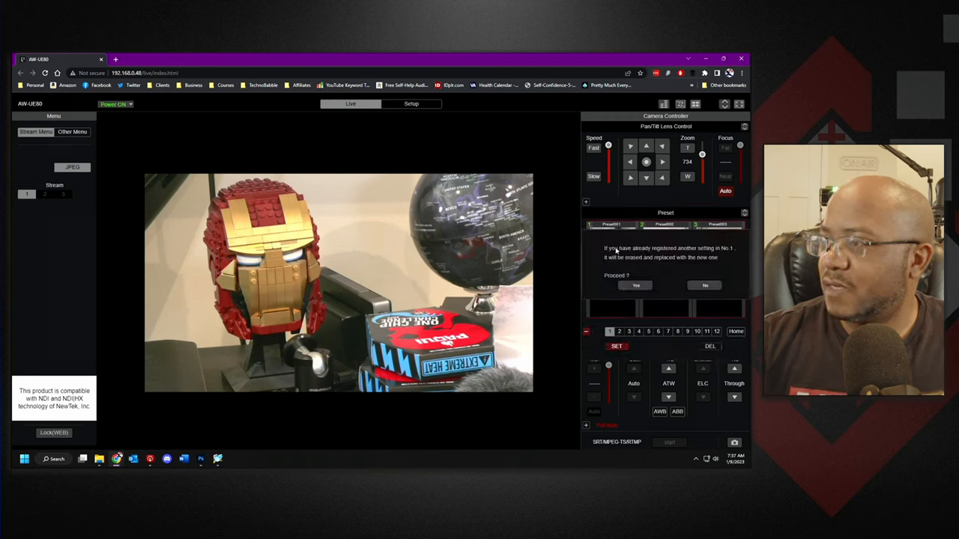
pyautogui.click(636, 285)
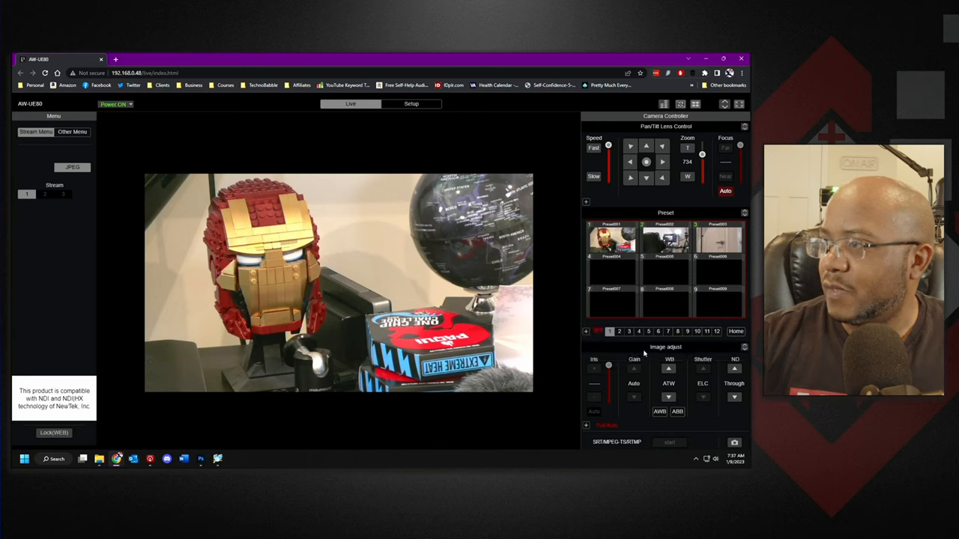
# - Store the next camera shot into another preset slot, confirming the overwrite
pyautogui.click(665, 239)
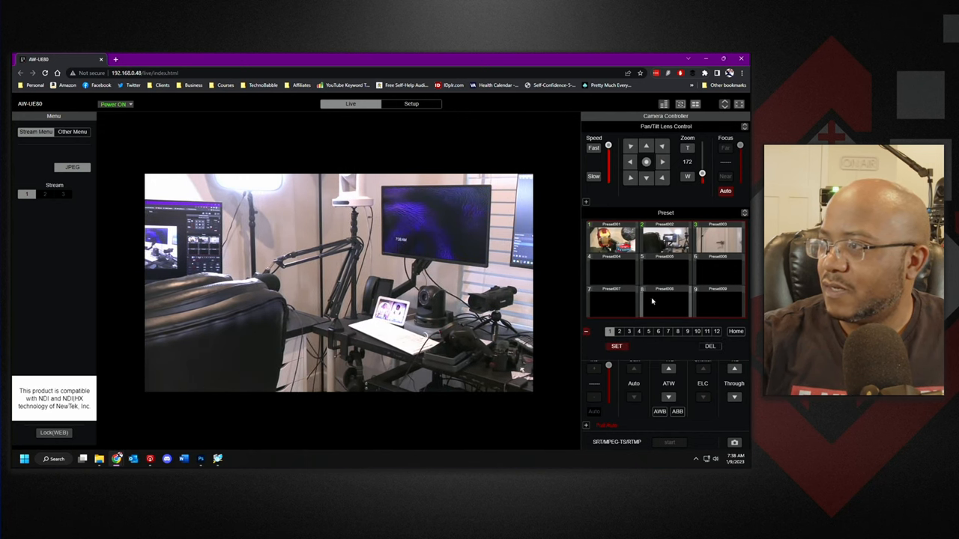
pyautogui.click(615, 346)
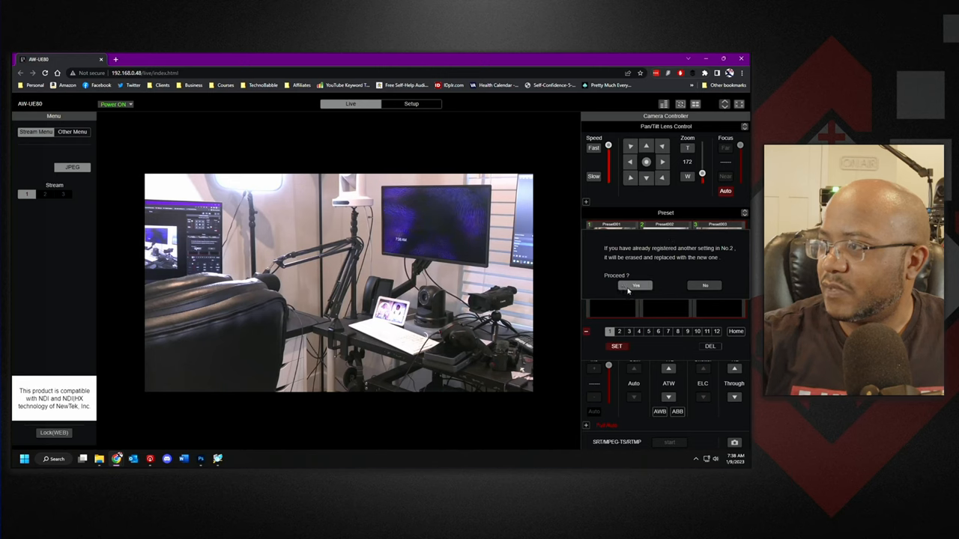
pyautogui.click(635, 285)
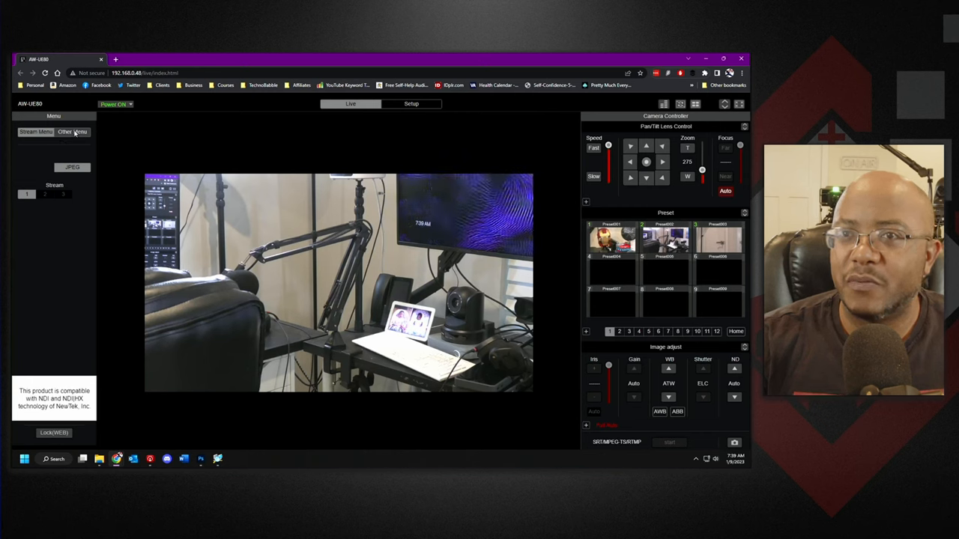
# - Turn the OSD Menu ON from Other Menu and enter the Camera submenu
pyautogui.click(72, 132)
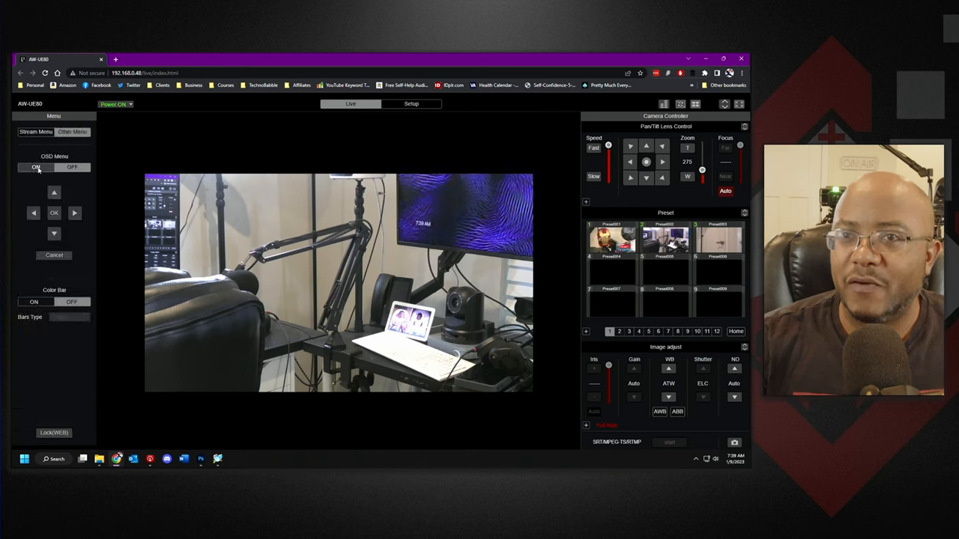
pyautogui.click(34, 168)
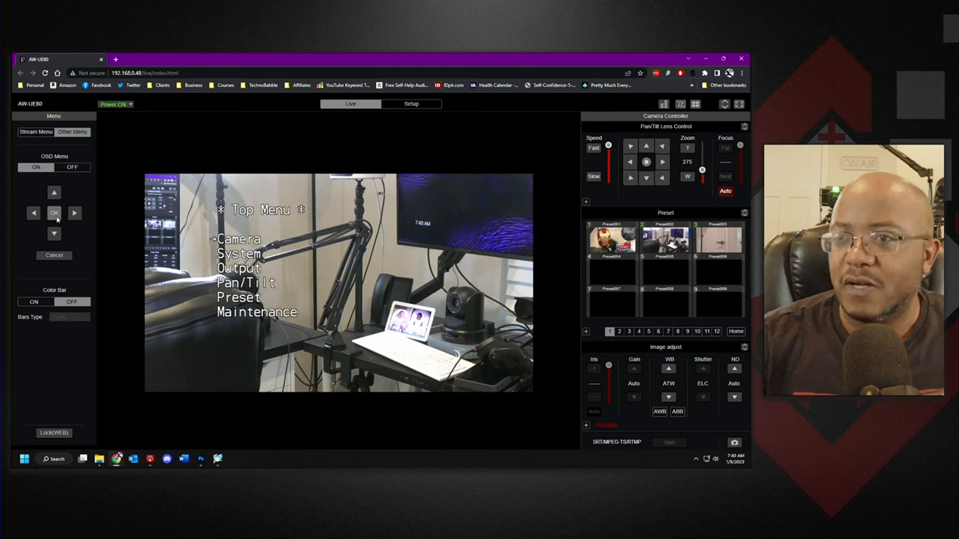
pyautogui.click(54, 212)
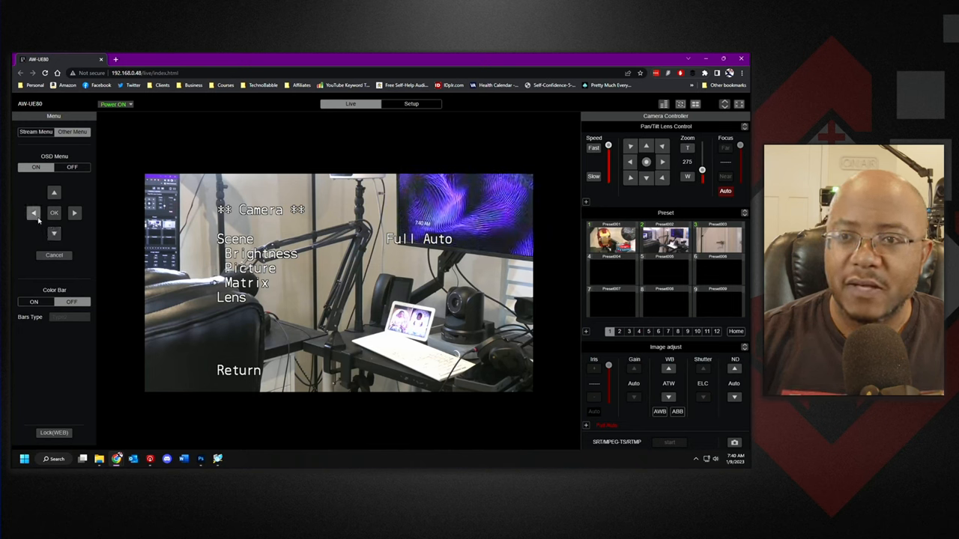
pyautogui.moveTo(58, 177)
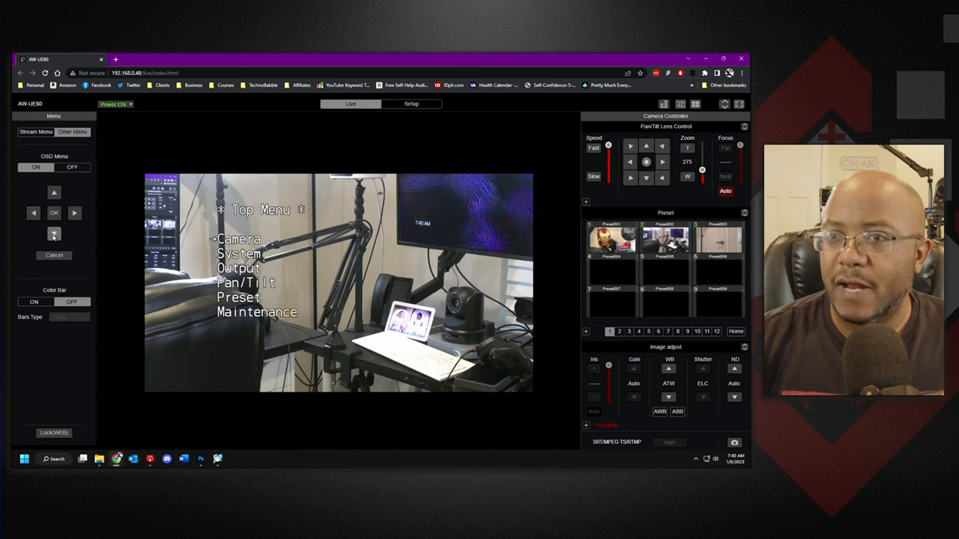
# - Enter a submenu, then use Return to get back to the on-screen Top Menu
pyautogui.click(54, 213)
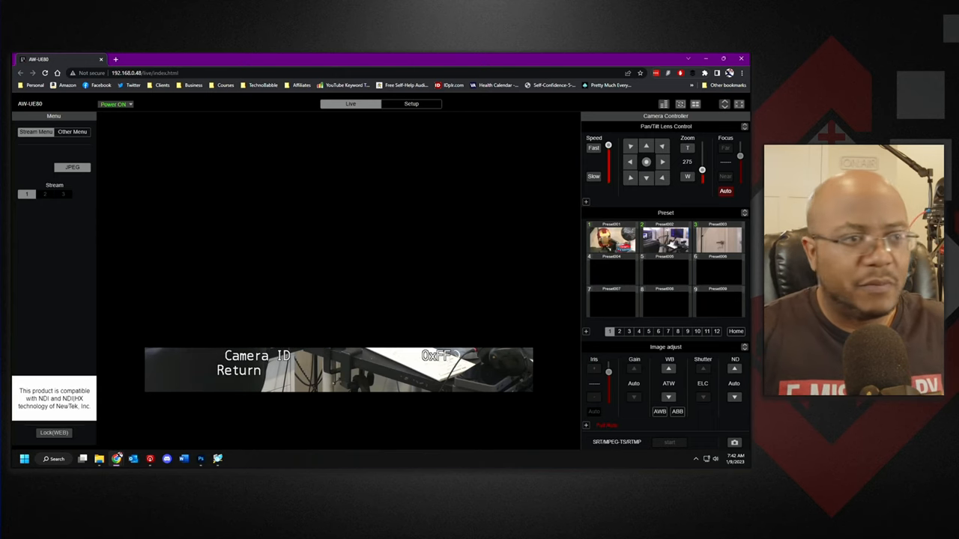
pyautogui.click(72, 131)
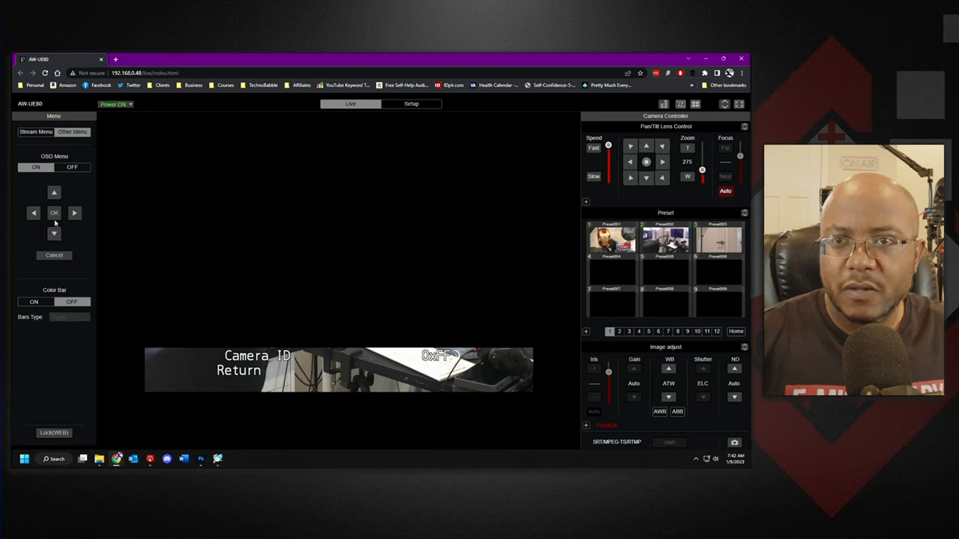
pyautogui.moveTo(125, 276)
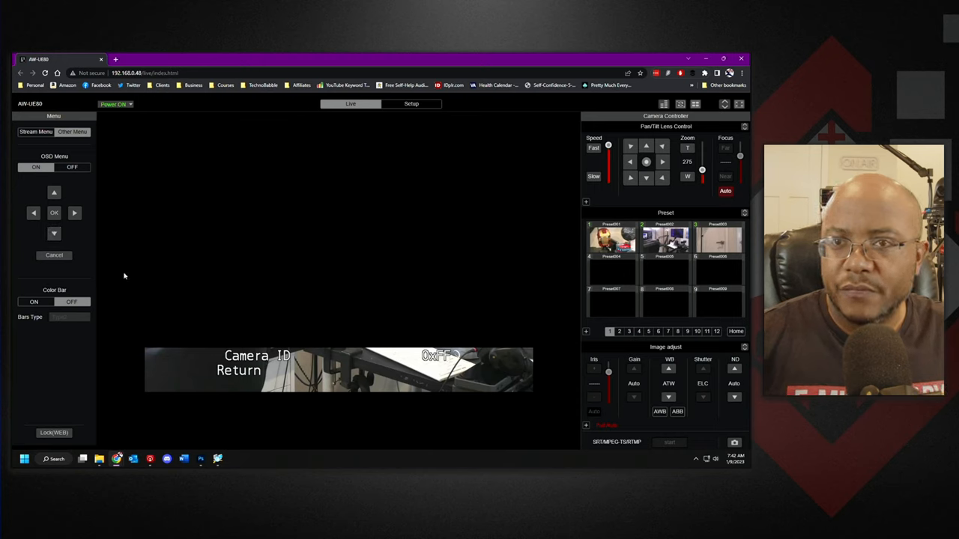
pyautogui.click(36, 168)
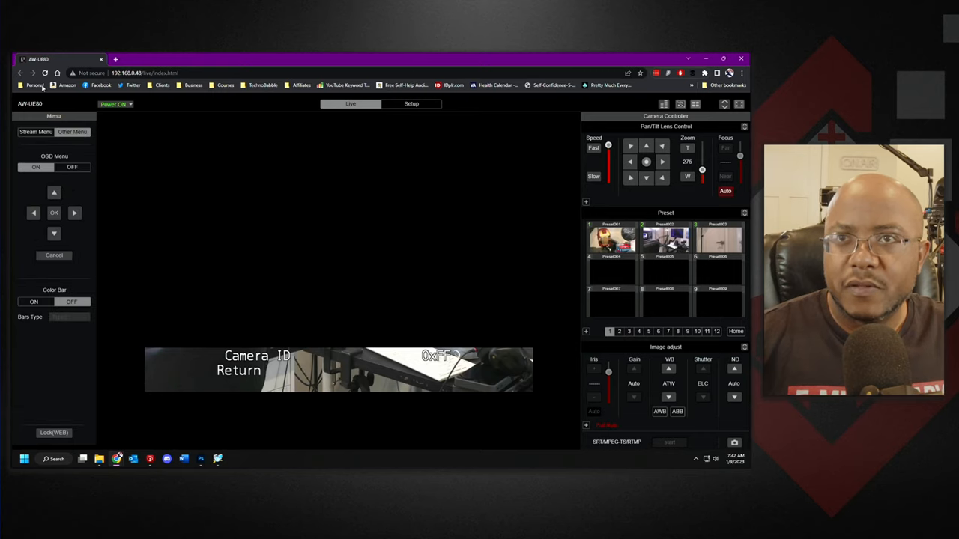
pyautogui.click(45, 72)
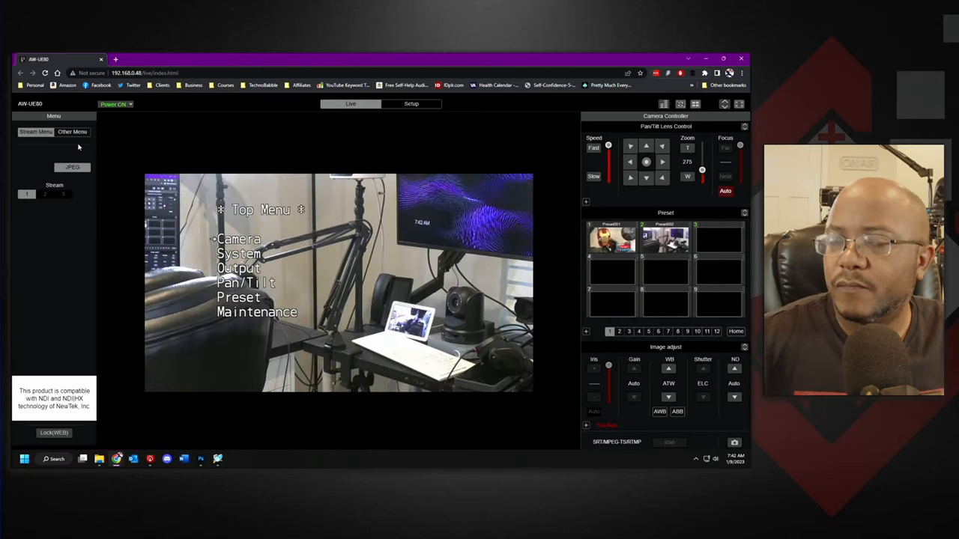
# - Review the System 1/2 page showing 59.94Hz and 1080/59.94p, then return to Top Menu
pyautogui.click(72, 131)
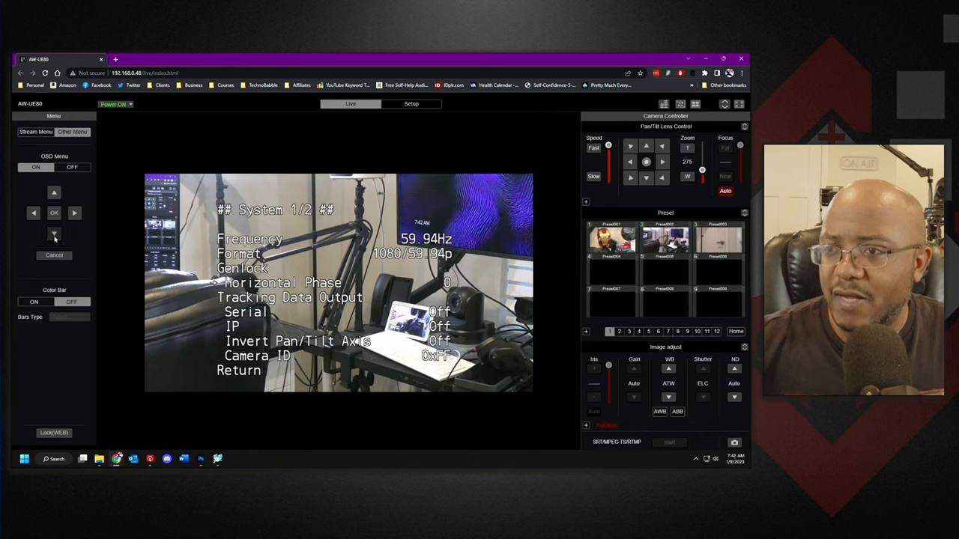
pyautogui.click(54, 234)
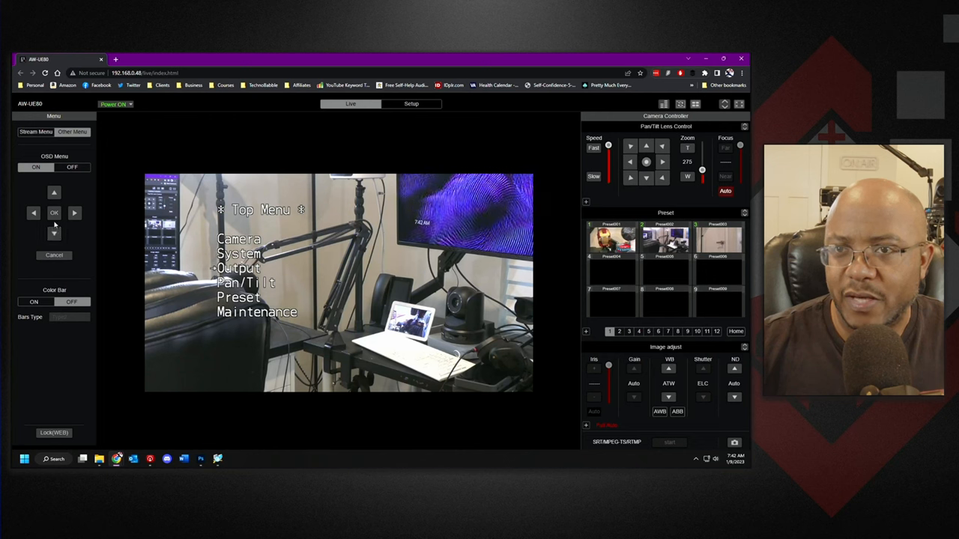
# - Review Output 1/5 for SDI and HDMI, return, then enter the Pan/Tilt menu
pyautogui.click(53, 212)
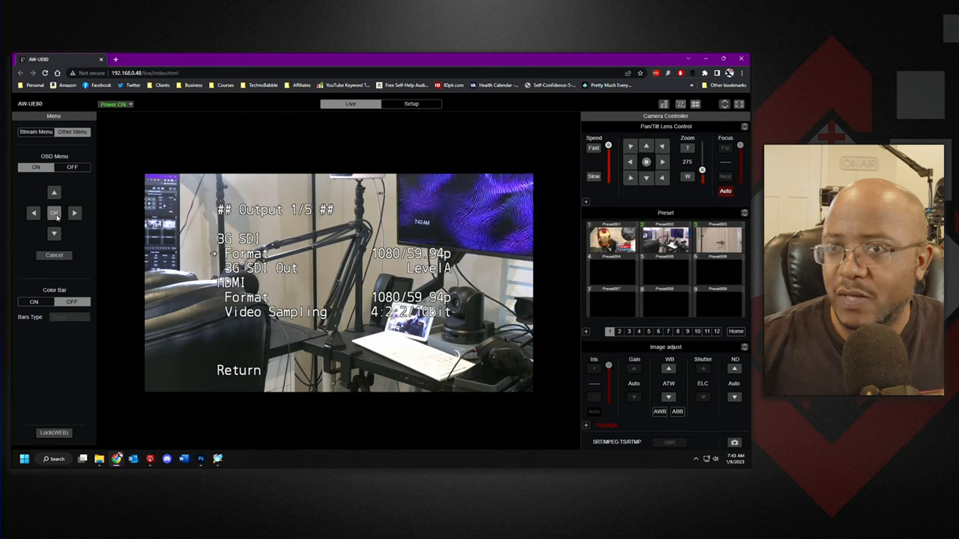
pyautogui.click(54, 193)
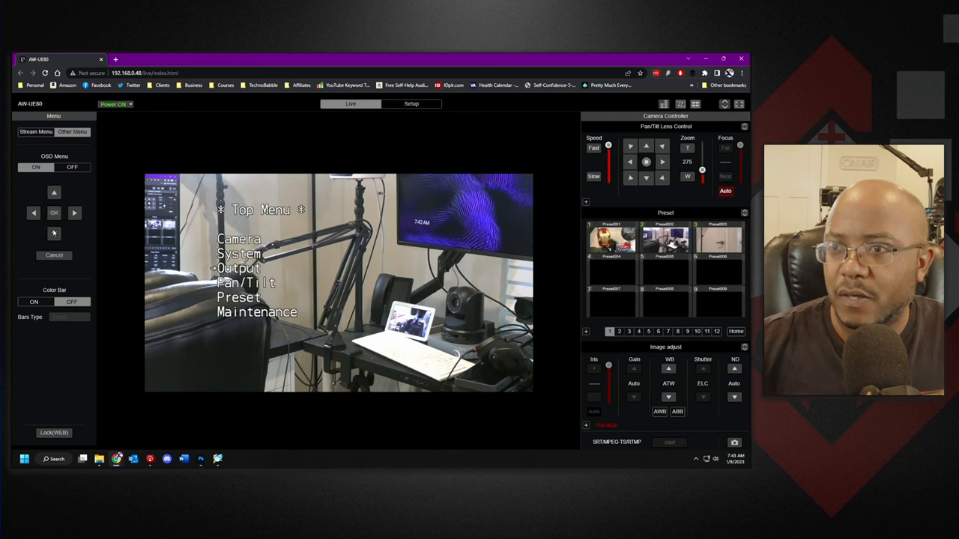
pyautogui.click(54, 213)
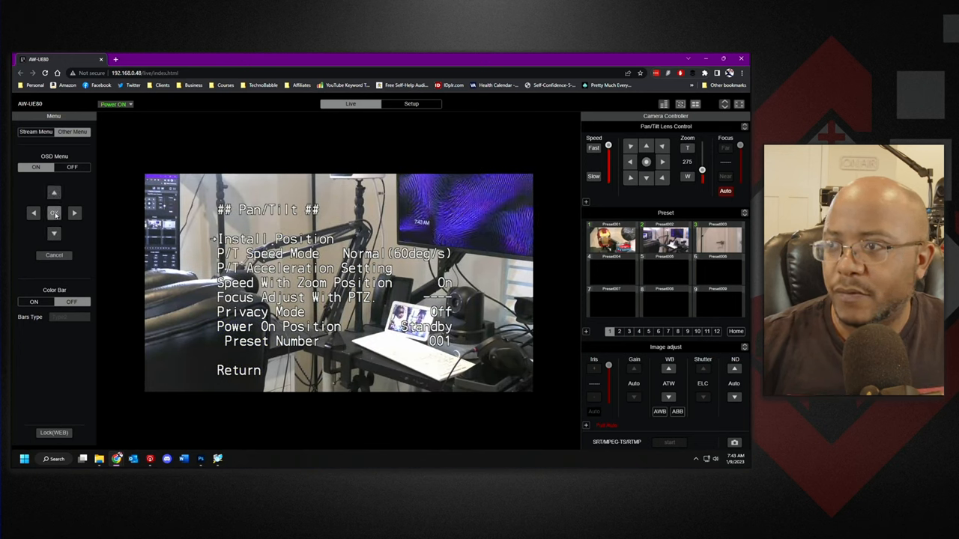
# - Set Install Position to Desktop in Pan/Tilt and step down to Return for Top Menu
pyautogui.click(54, 233)
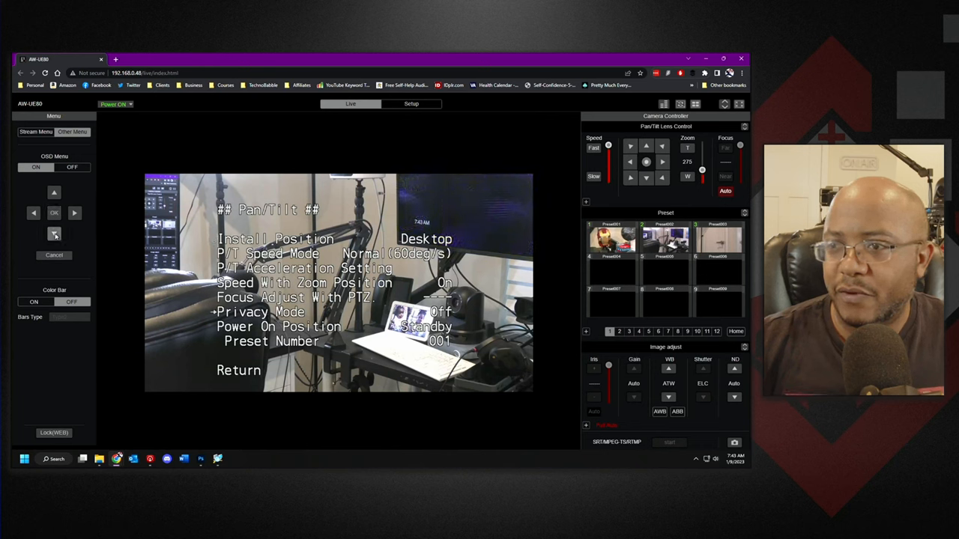
pyautogui.click(53, 234)
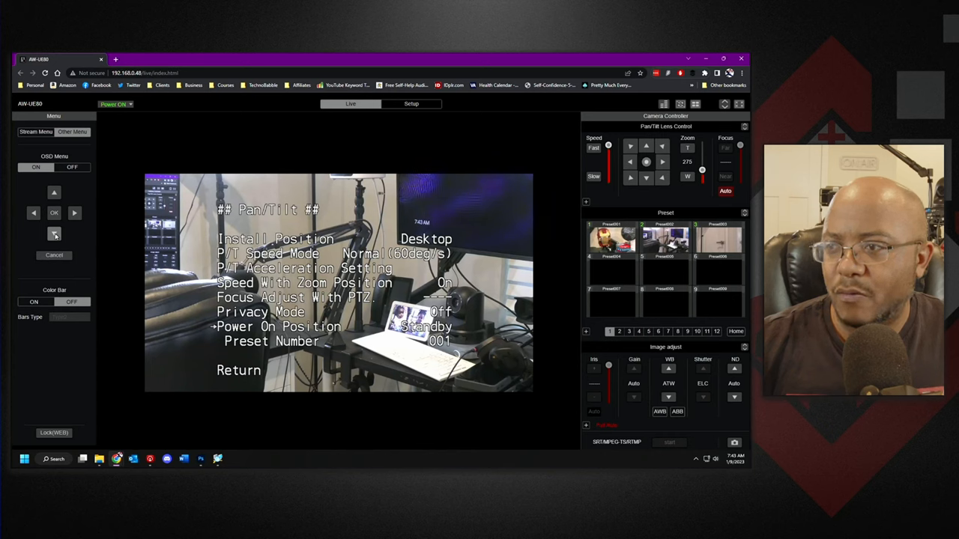
pyautogui.click(54, 234)
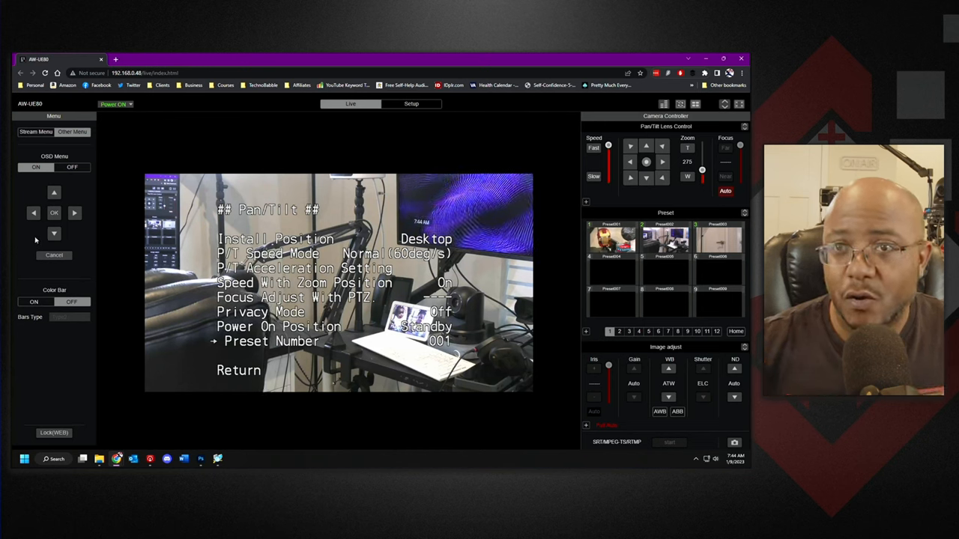
pyautogui.click(54, 213)
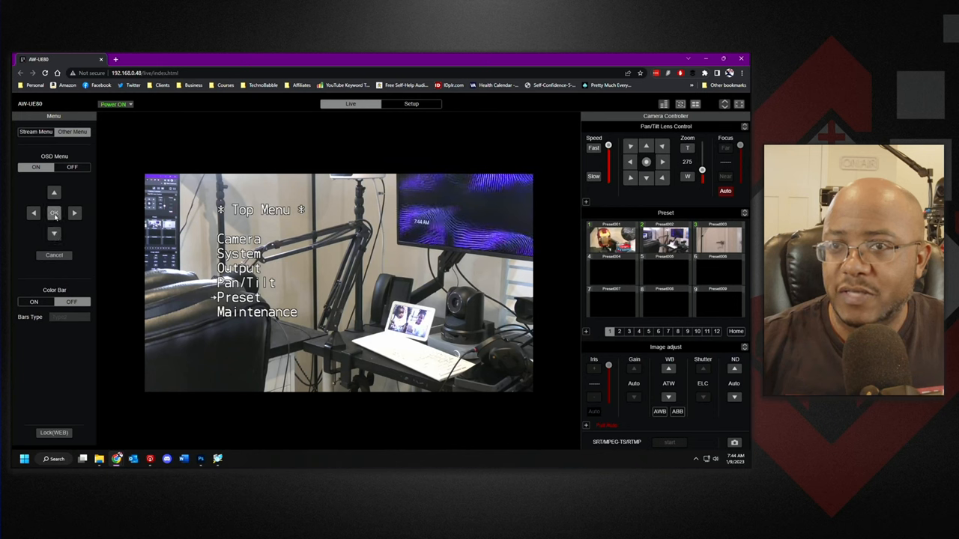
# - View HDMI Status under Maintenance, then back out and turn the OSD menu off
pyautogui.click(54, 213)
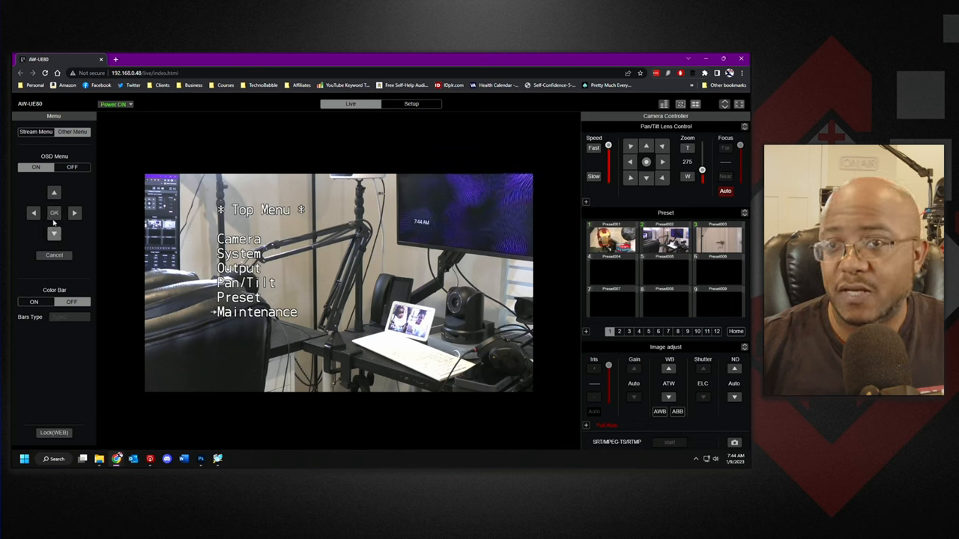
pyautogui.click(54, 212)
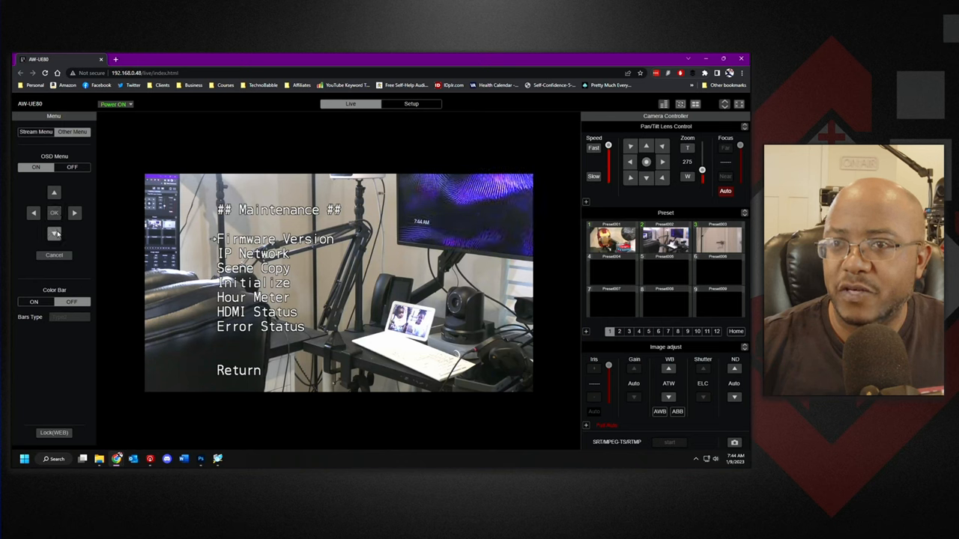
pyautogui.click(54, 212)
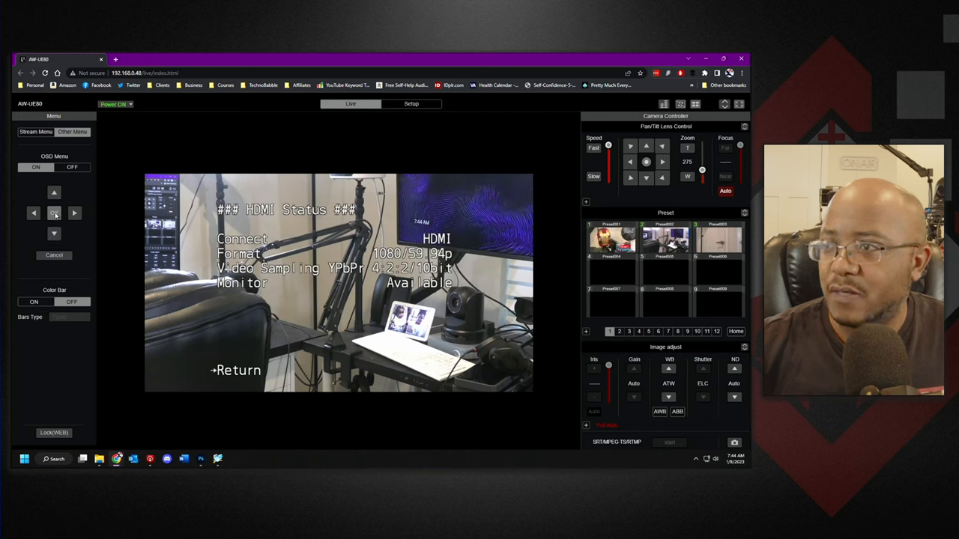
pyautogui.click(54, 213)
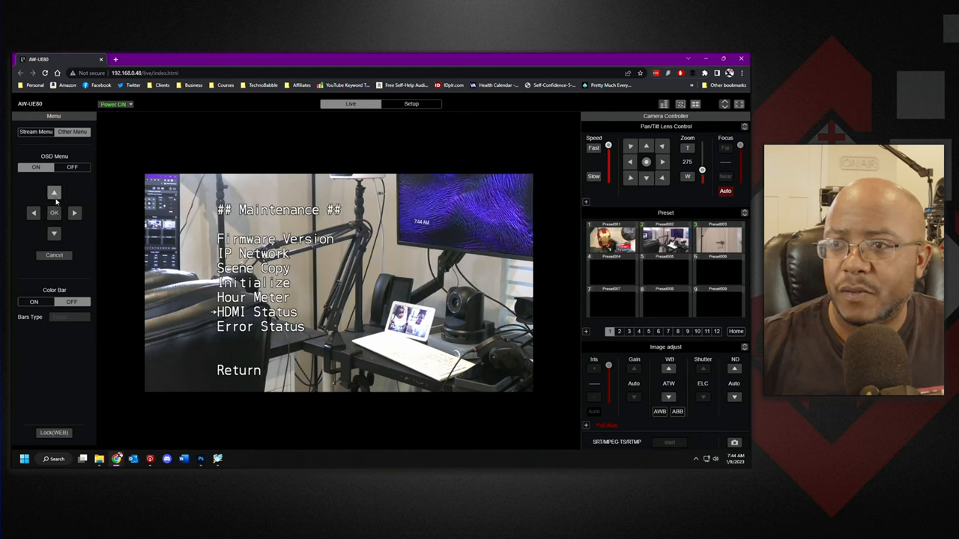
pyautogui.click(54, 213)
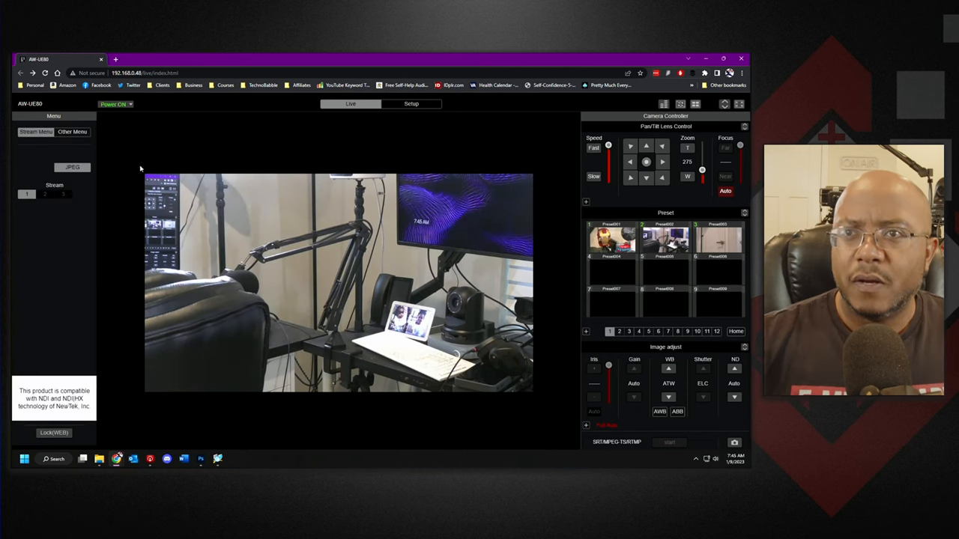
pyautogui.click(117, 105)
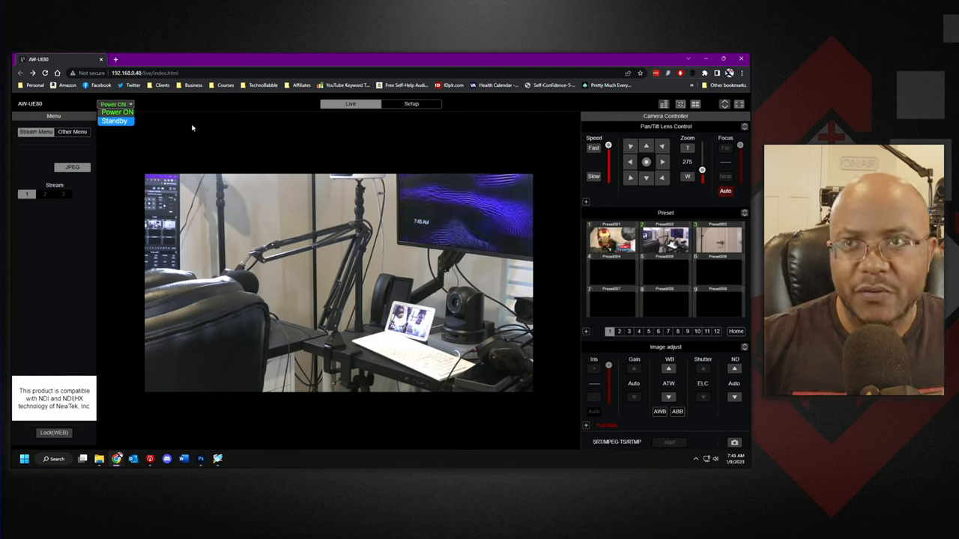
pyautogui.moveTo(292, 172)
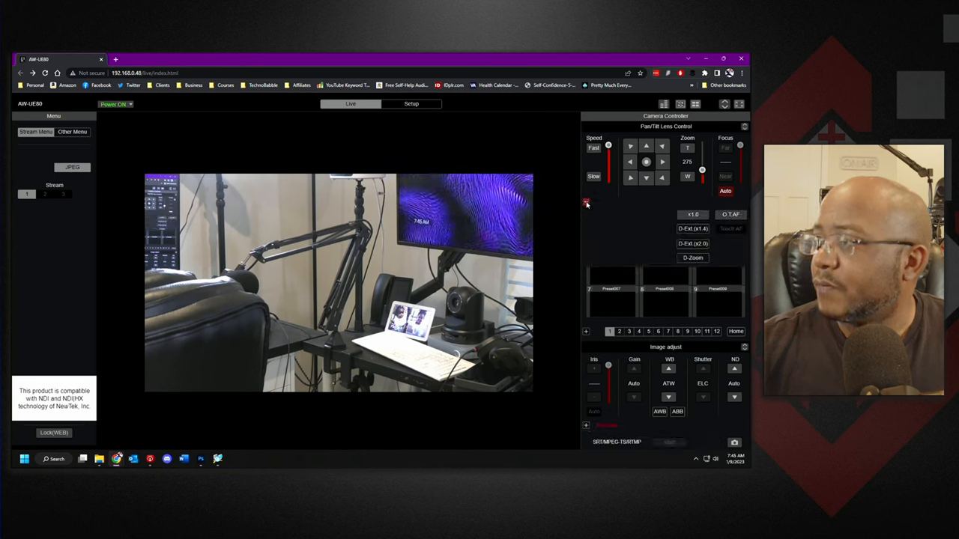
pyautogui.click(736, 105)
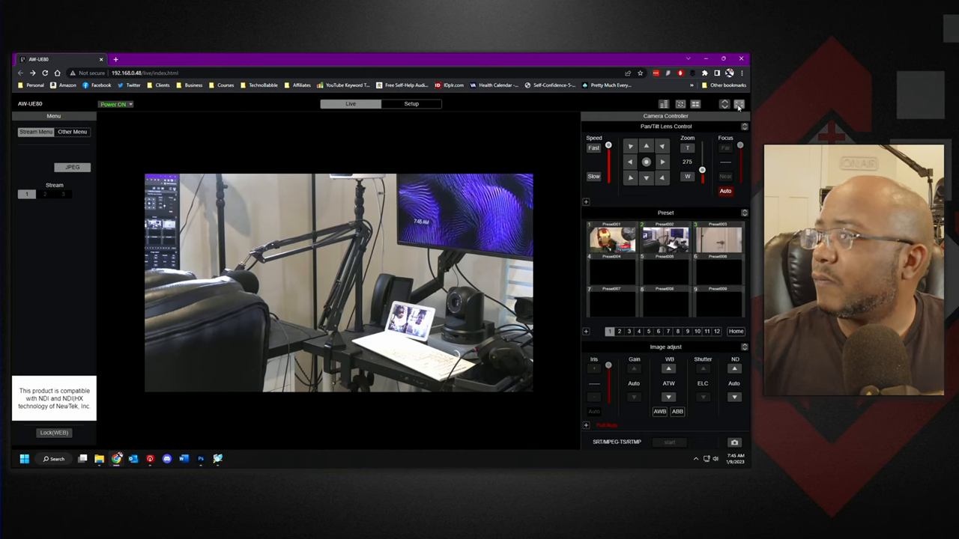
pyautogui.click(737, 105)
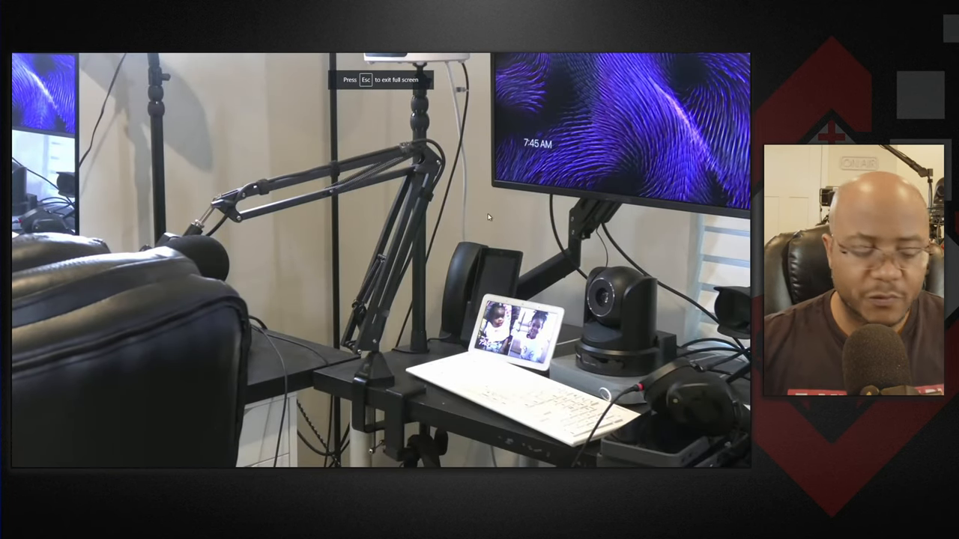
pyautogui.press('Escape')
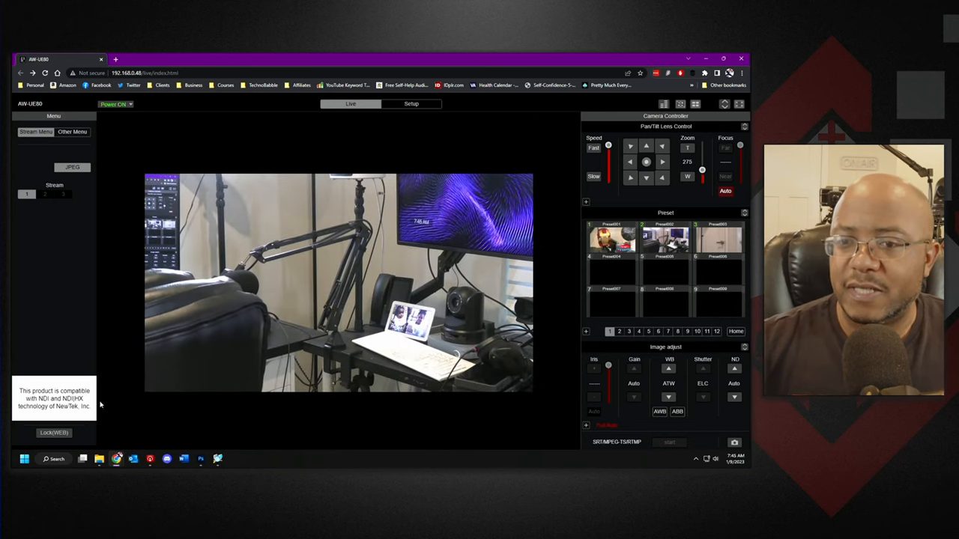